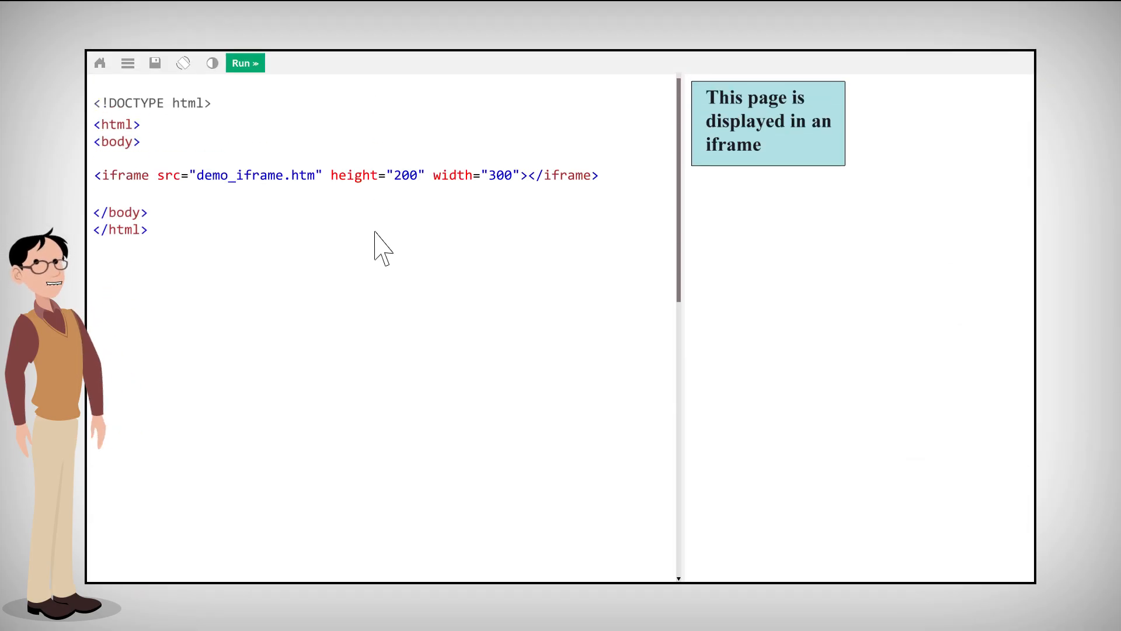
- Set the iframe width to 100% and run the code to render it full width
{"action": "type", "text": "100%"}
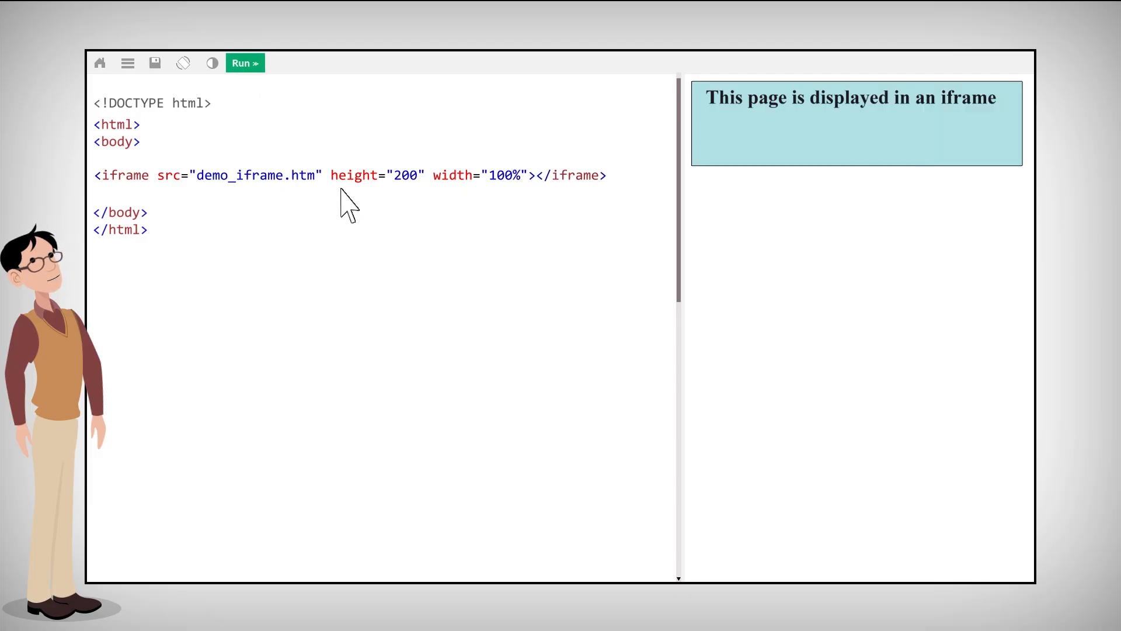
{"action": "mouse_move", "coordinate": [383, 250]}
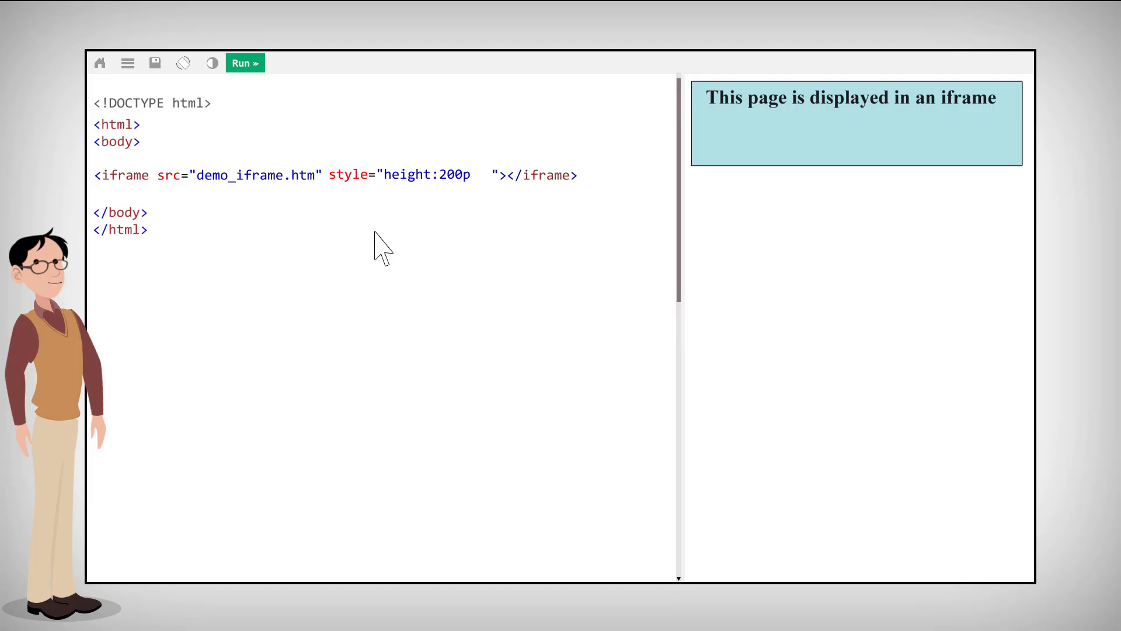
{"action": "left_click", "coordinate": [244, 64]}
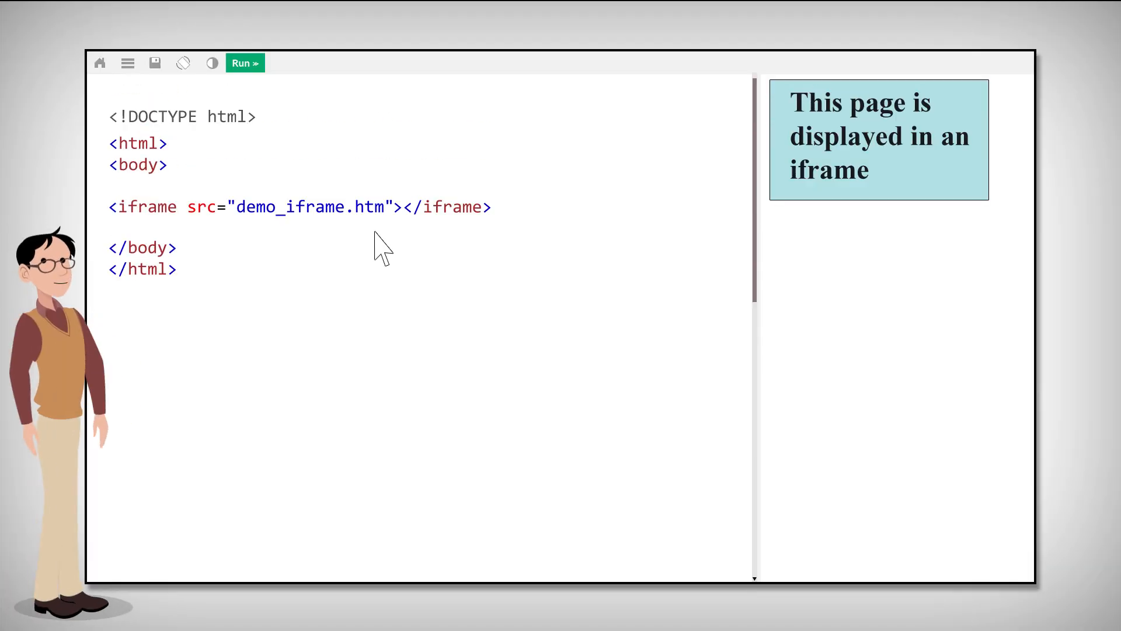
- Give the iframe style="border:none;", then a 5px solid red border, and run it
{"action": "type", "text": "style=\"border:none;\""}
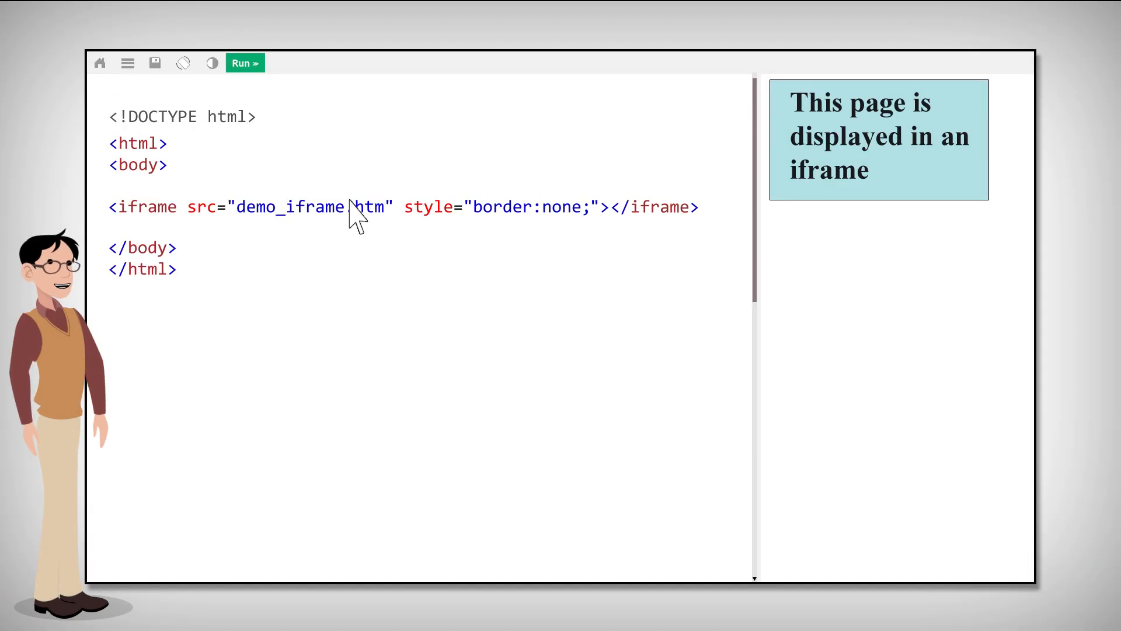
{"action": "mouse_move", "coordinate": [387, 246]}
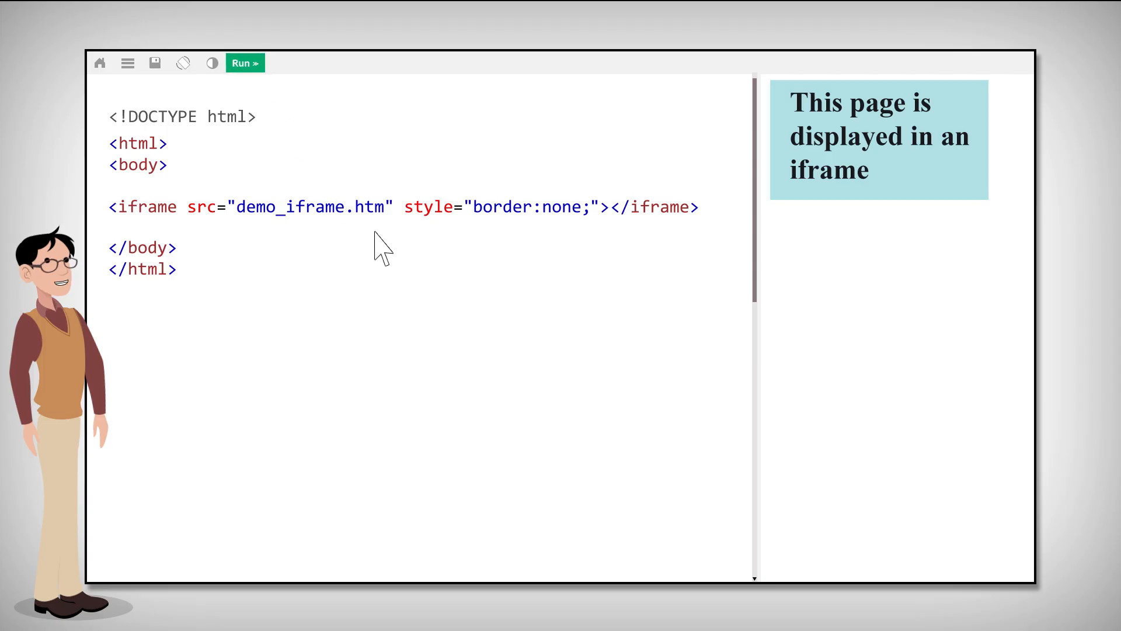
{"action": "key", "text": "Backspace"}
{"action": "type", "text": "5px solid red"}
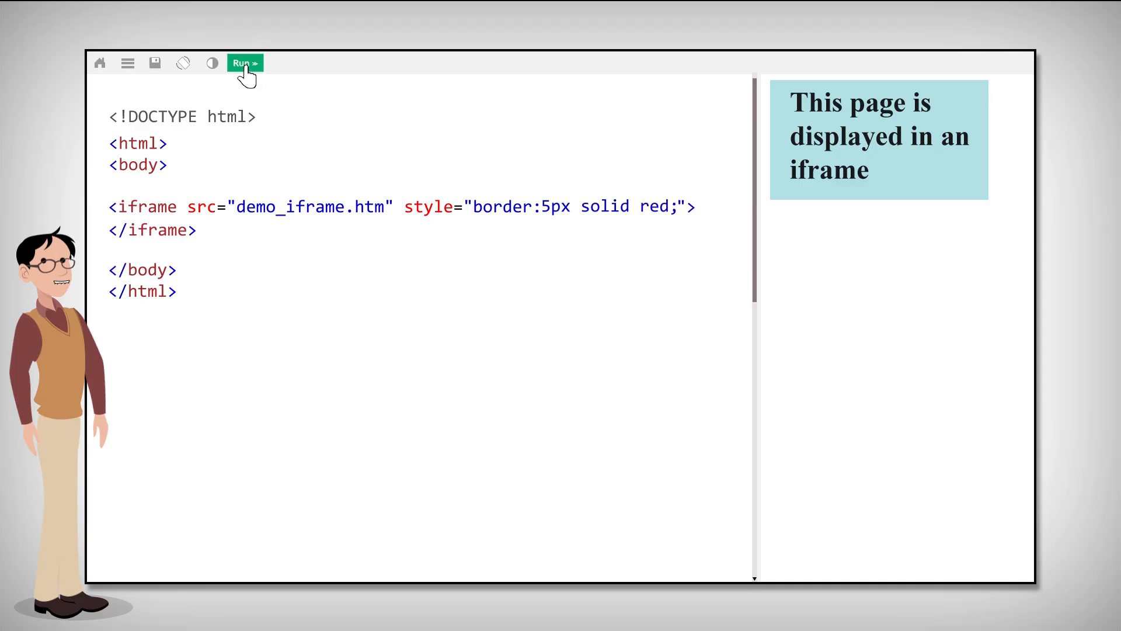
{"action": "left_click", "coordinate": [246, 63]}
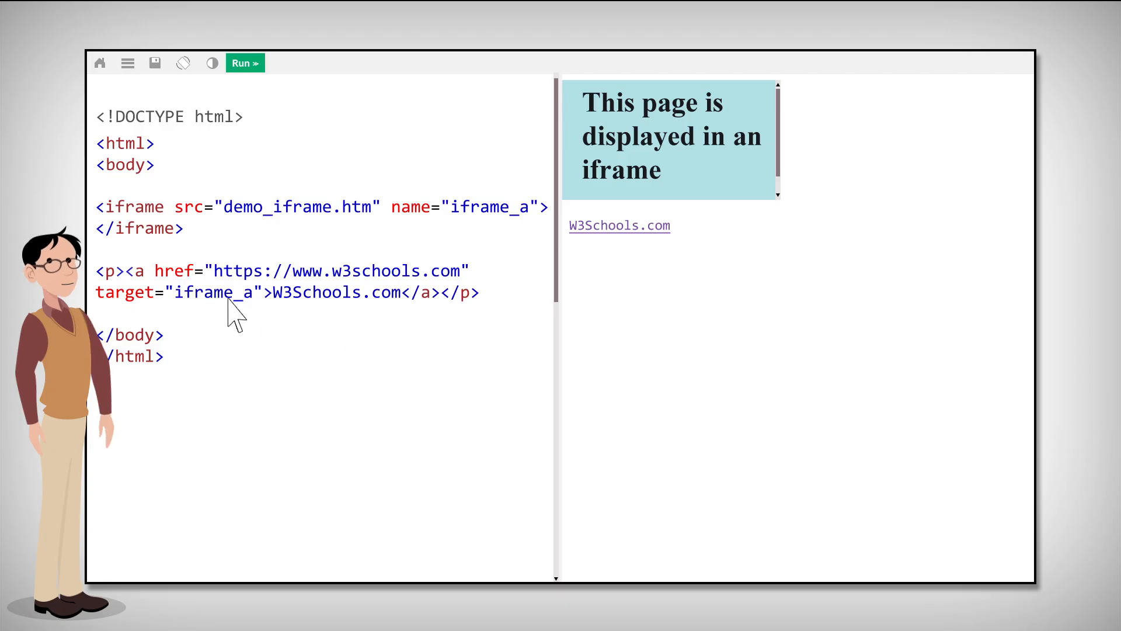
{"action": "mouse_move", "coordinate": [546, 234]}
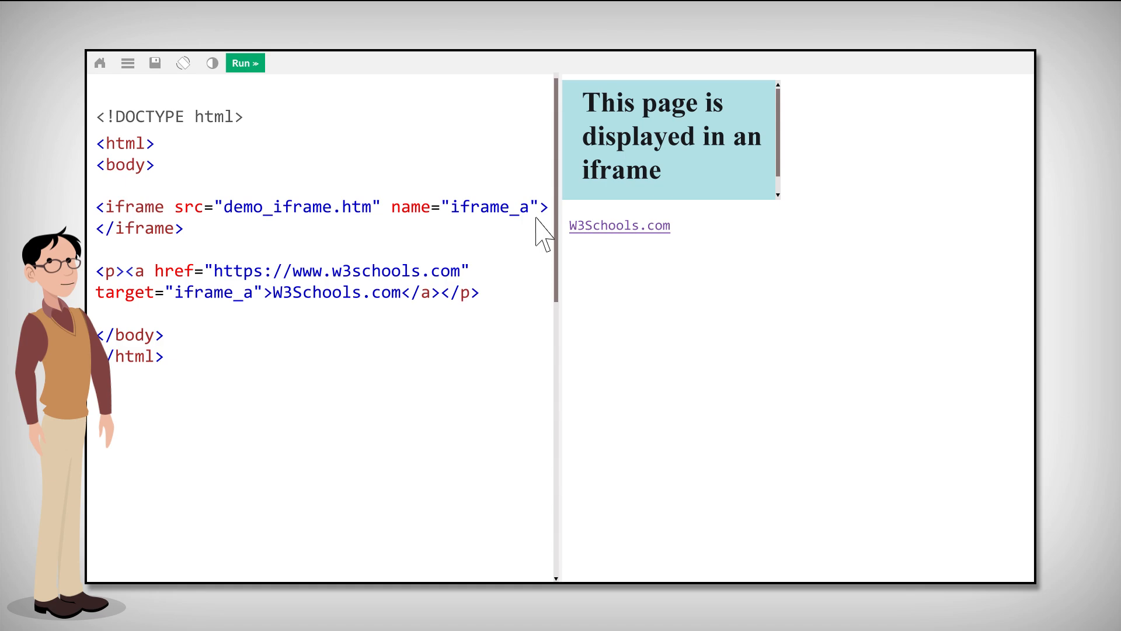
- Follow the W3Schools.com link so the site loads inside the iframe_a frame
{"action": "left_click", "coordinate": [620, 225]}
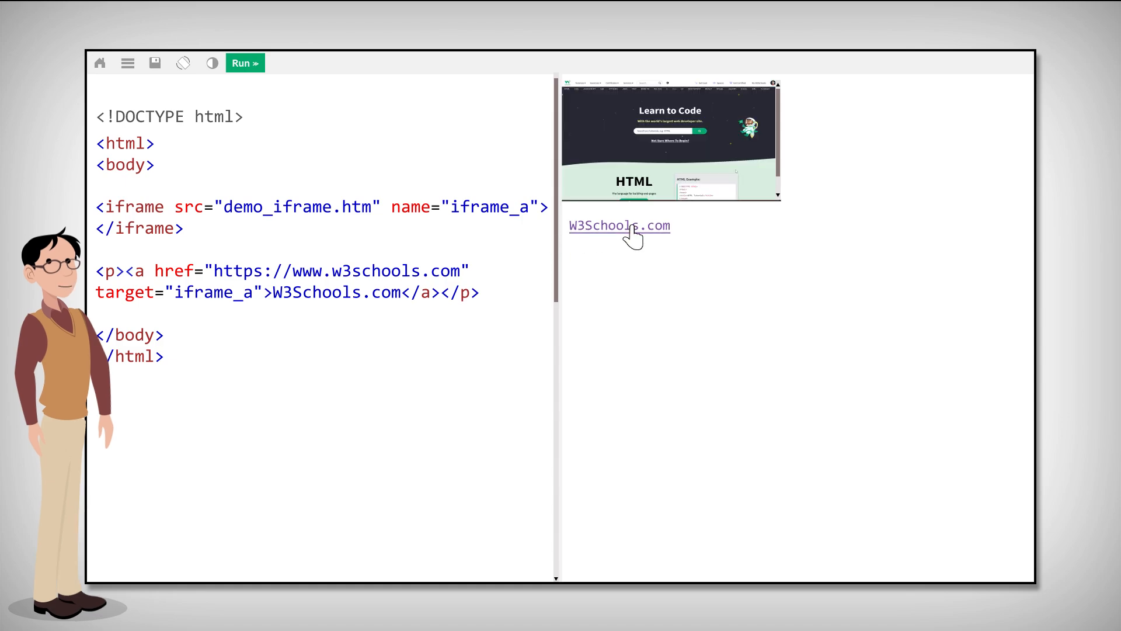